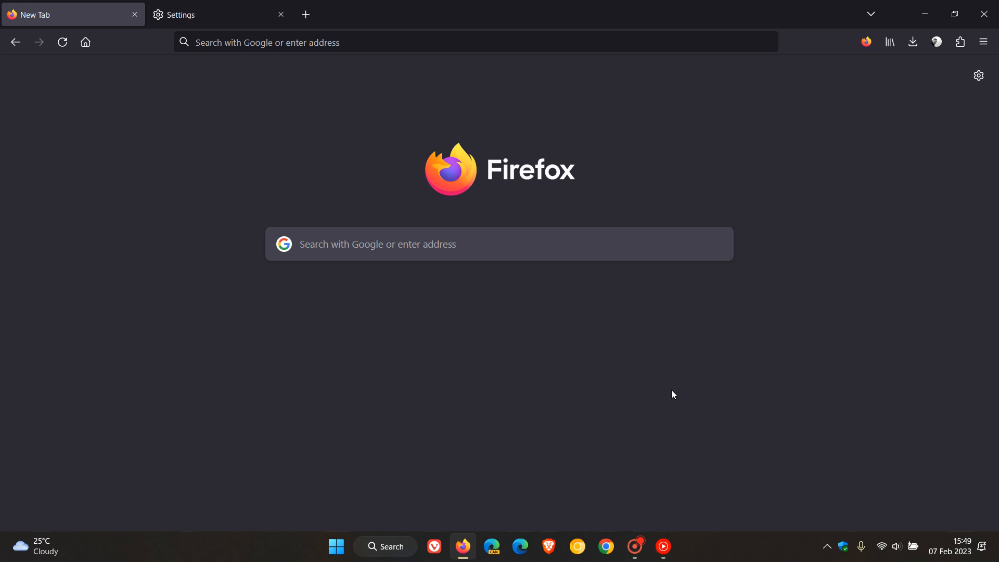
mouse_move(745, 369)
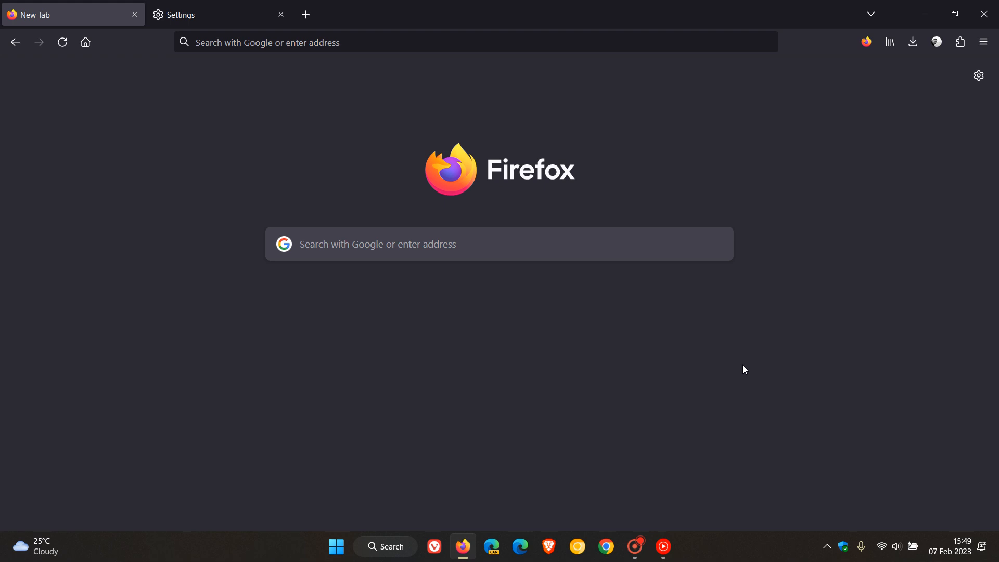
mouse_move(634, 362)
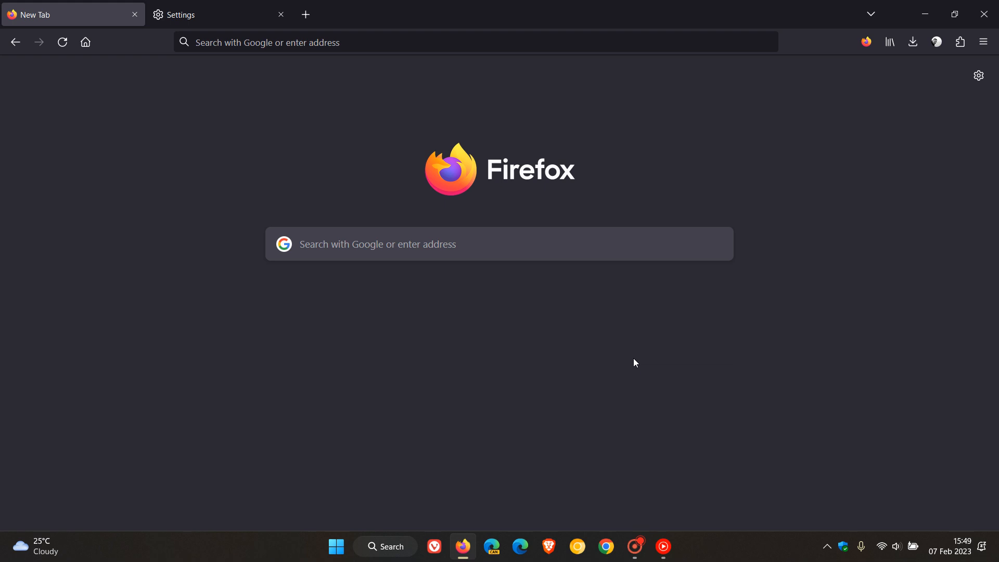
mouse_move(605, 361)
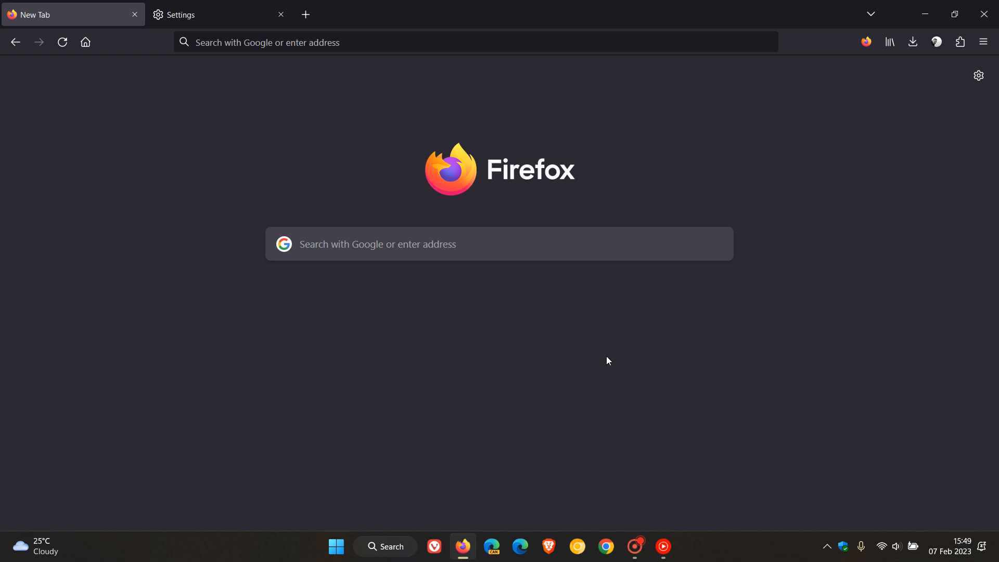
mouse_move(606, 342)
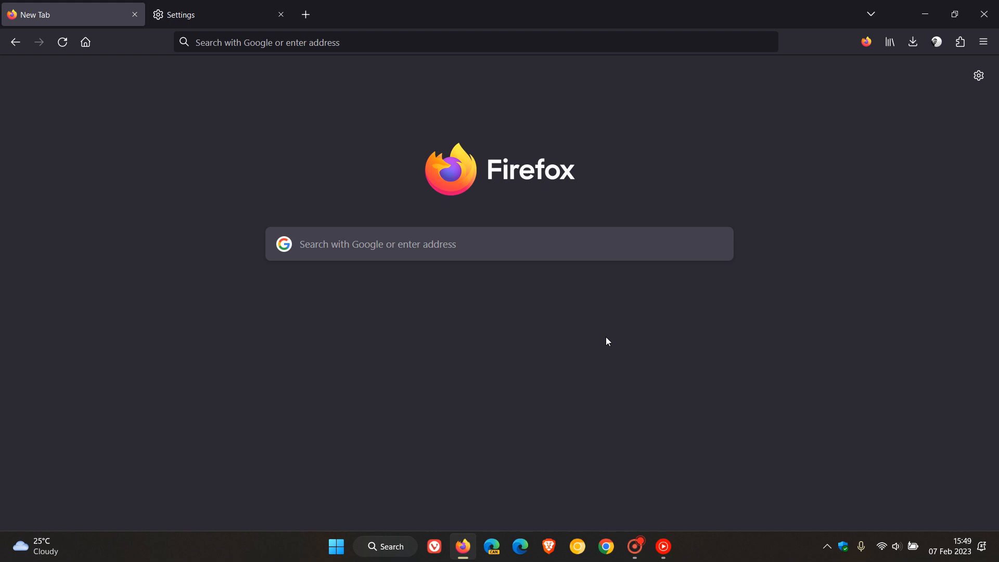
mouse_move(178, 270)
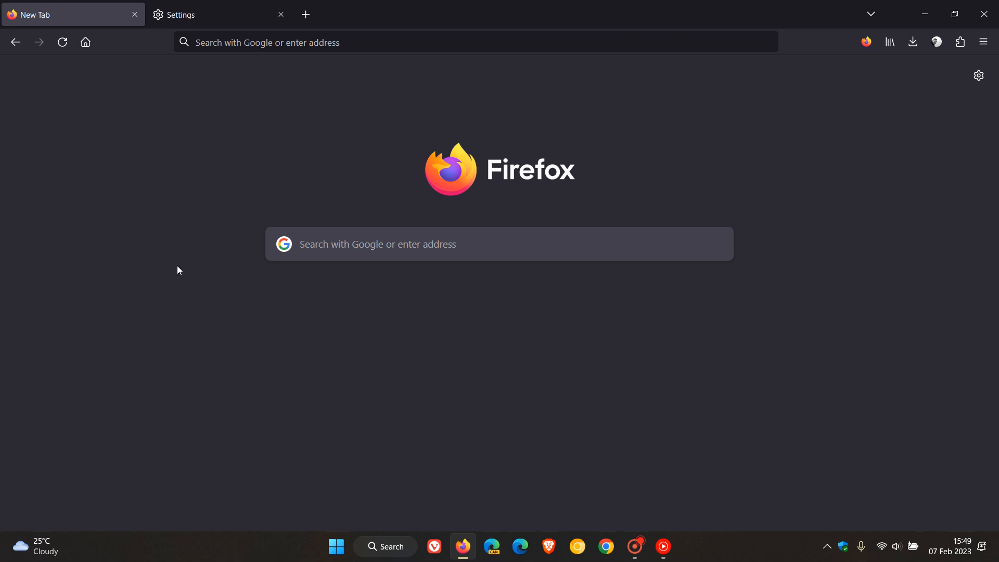
mouse_move(661, 359)
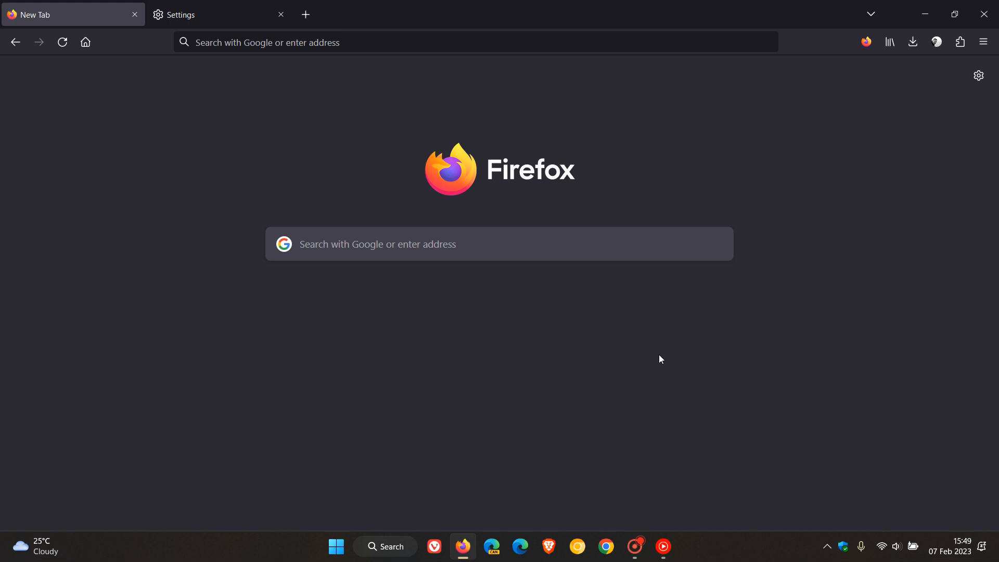
mouse_move(654, 336)
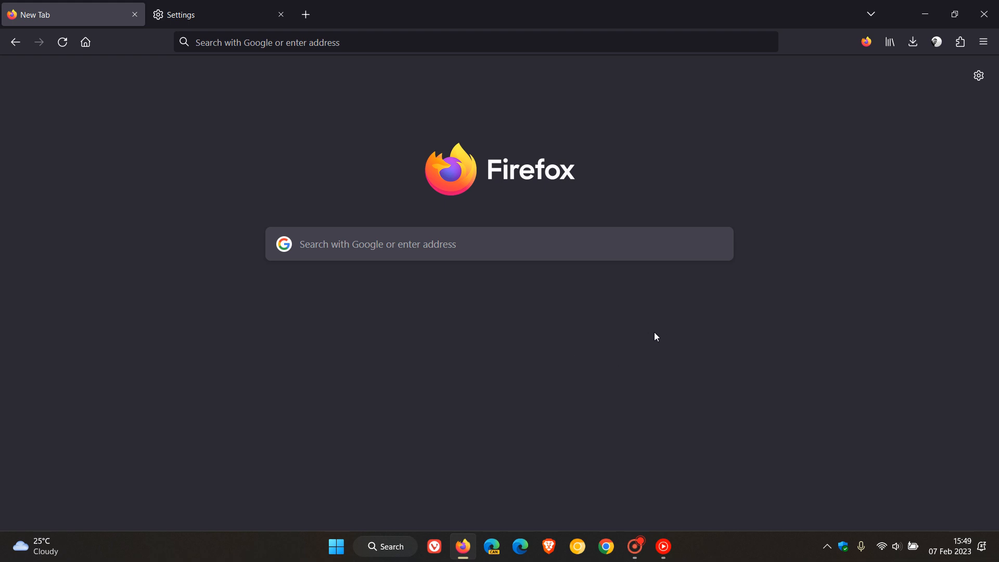
mouse_move(469, 121)
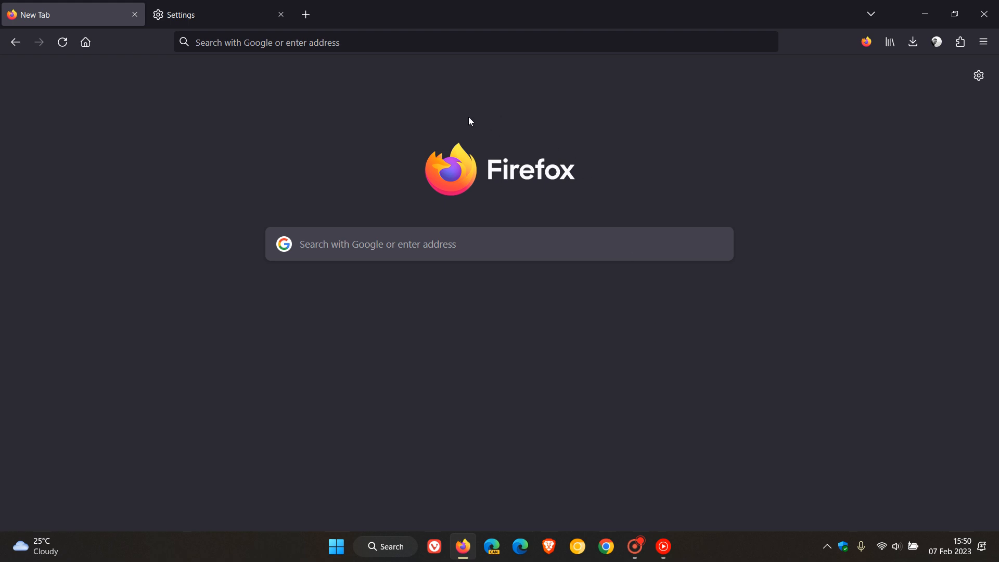
- Uncheck browsing history, bookmarks, open tabs, shortcuts and search engines in Address Bar settings, then return to New Tab
click(456, 42)
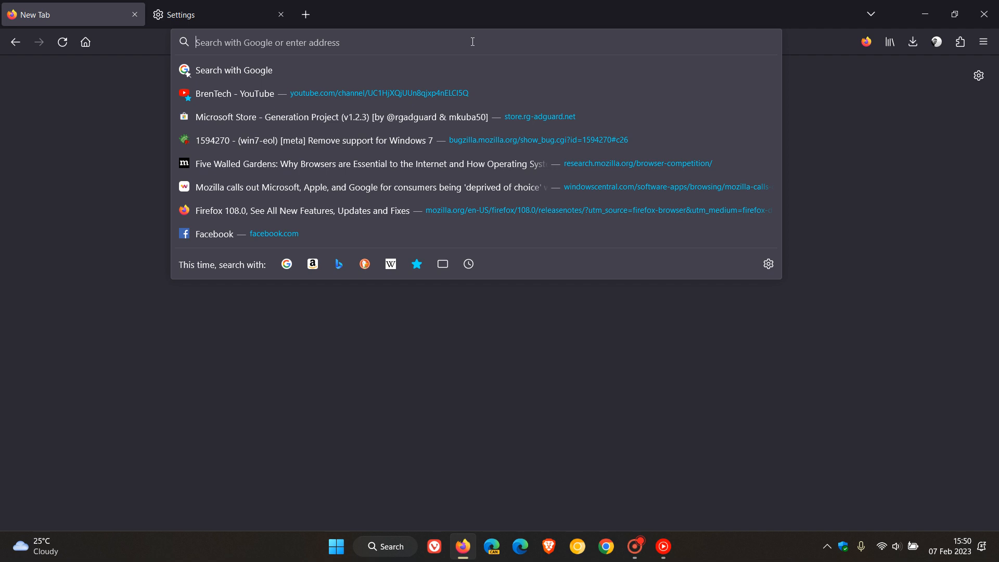
mouse_move(572, 379)
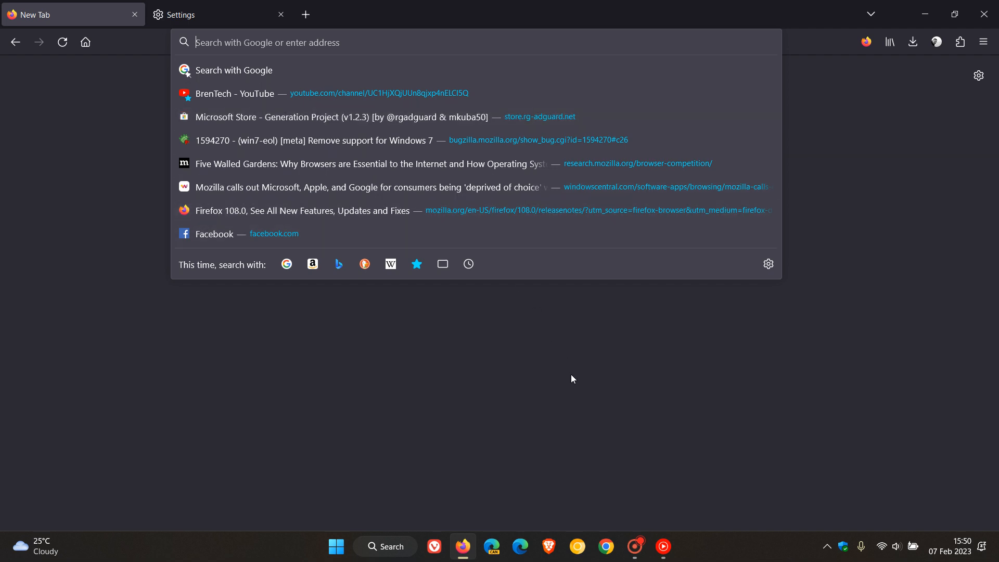
mouse_move(573, 401)
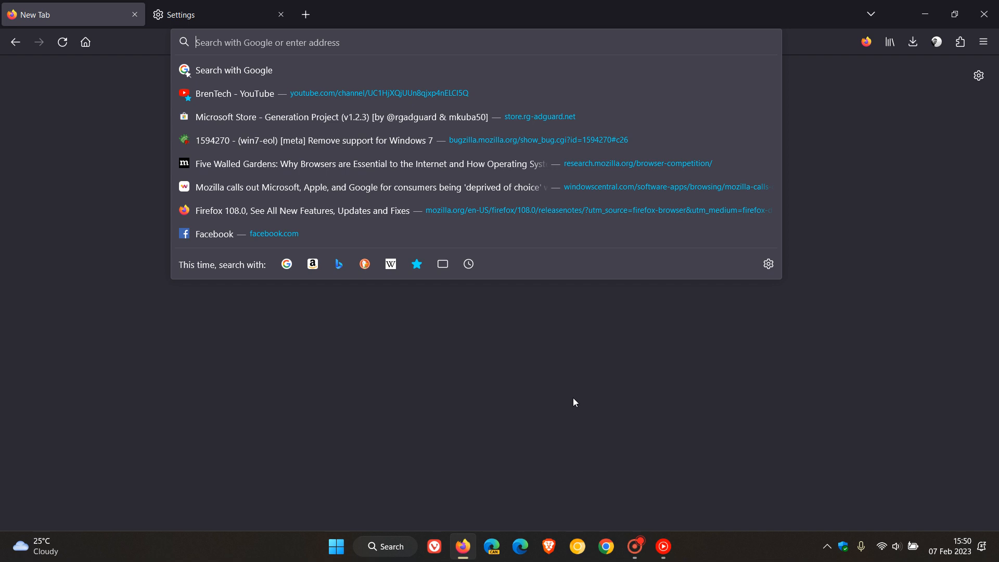
mouse_move(567, 248)
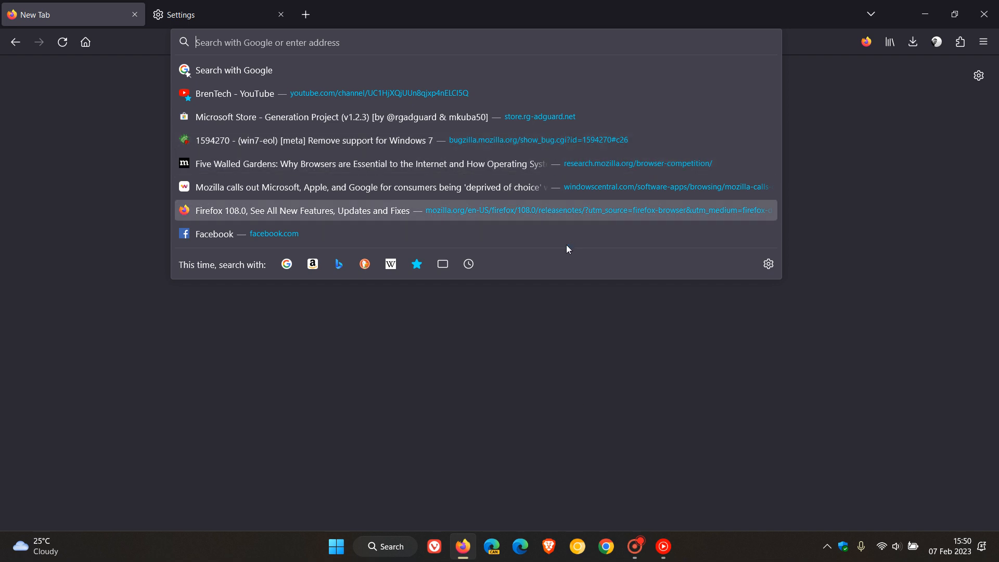
mouse_move(576, 326)
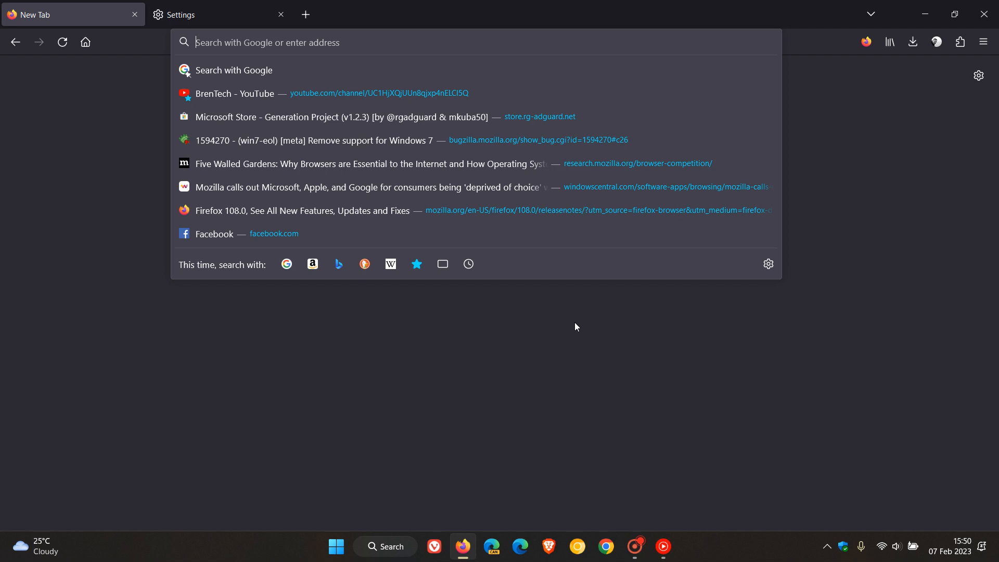
mouse_move(461, 42)
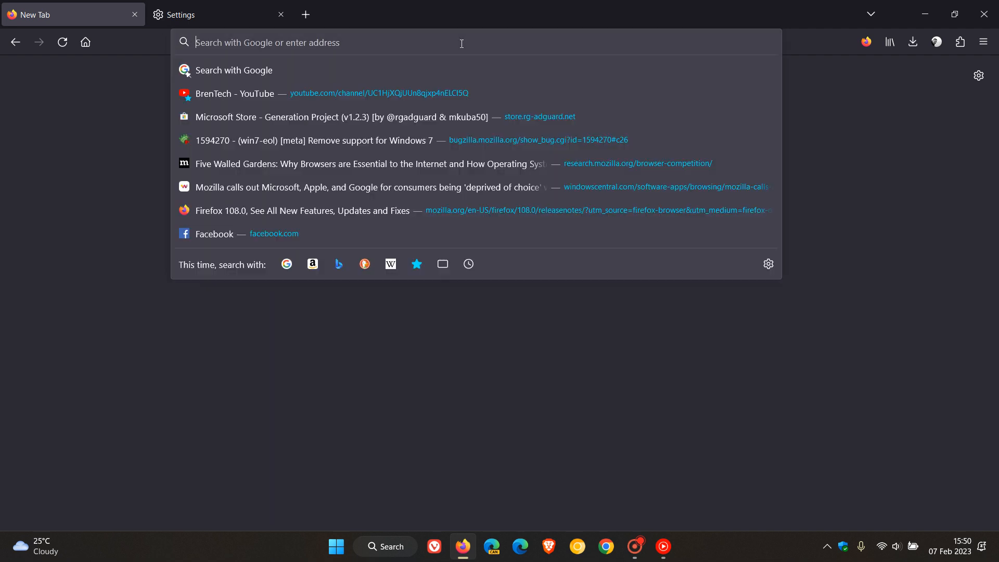
mouse_move(533, 385)
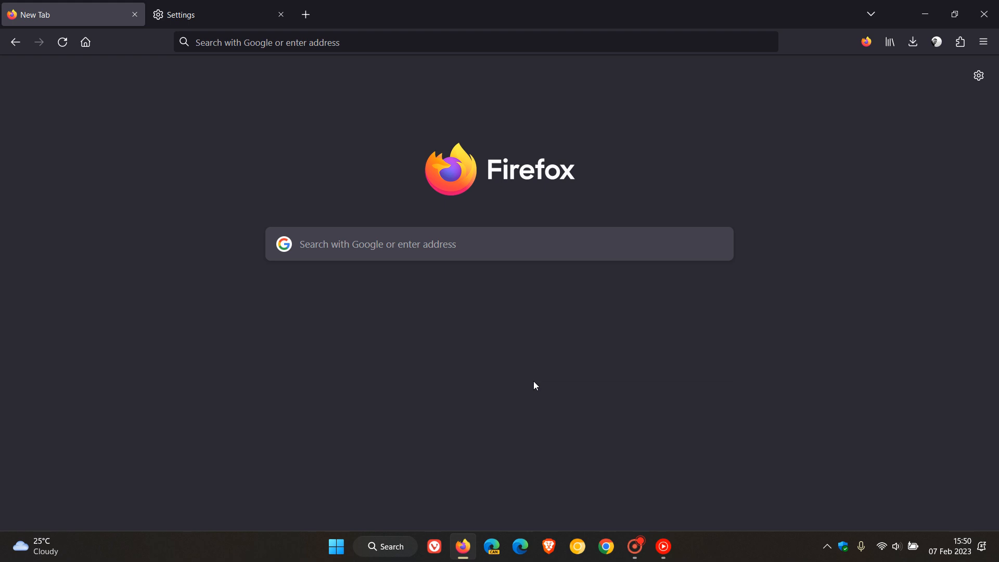
mouse_move(647, 331)
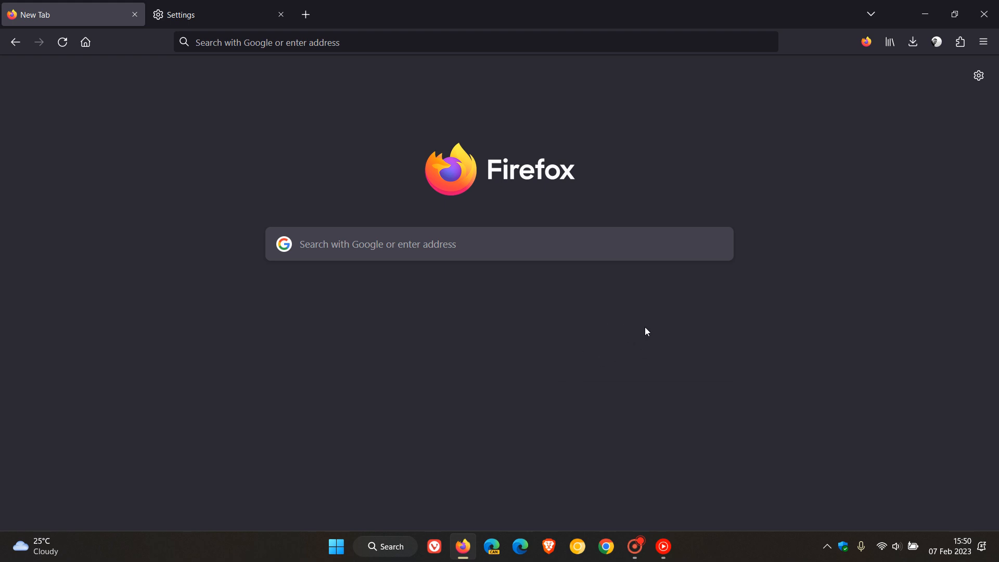
click(446, 41)
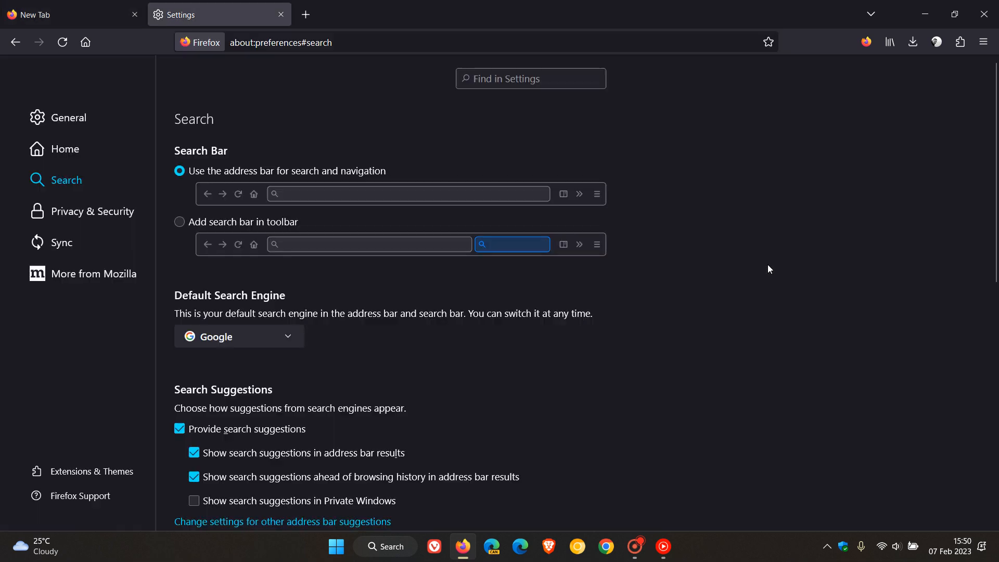
mouse_move(742, 300)
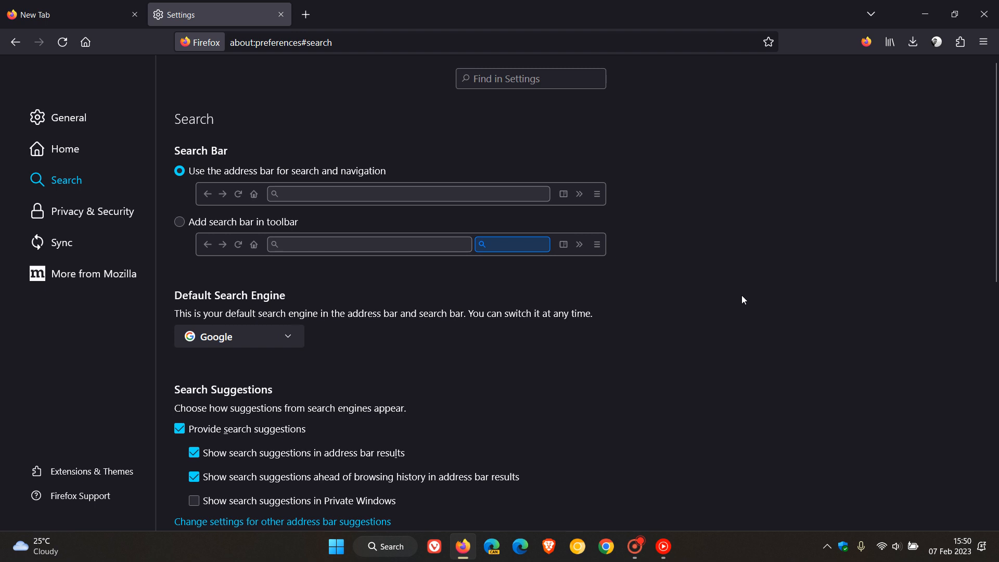
scroll(down, 3)
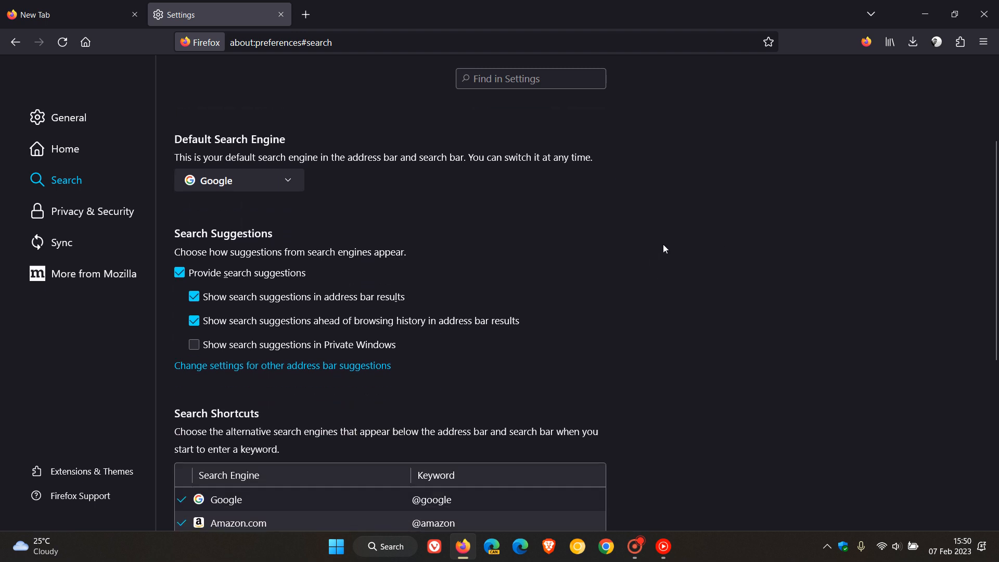
mouse_move(546, 247)
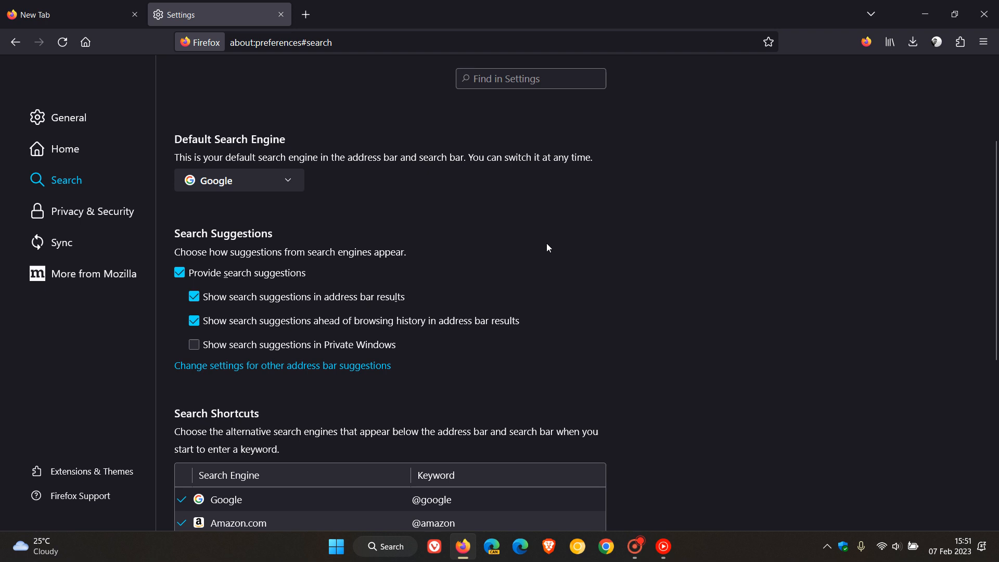
mouse_move(428, 384)
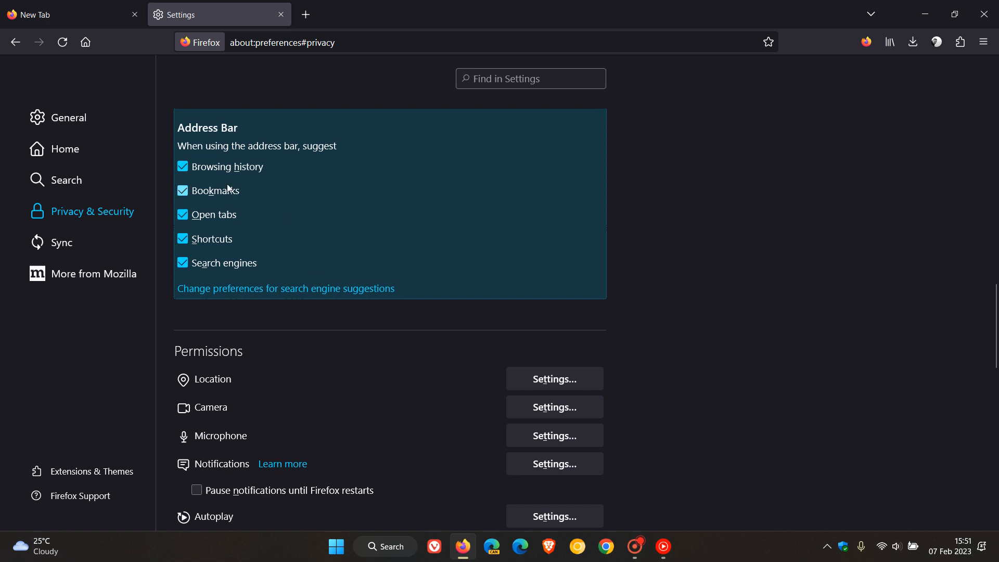
click(182, 167)
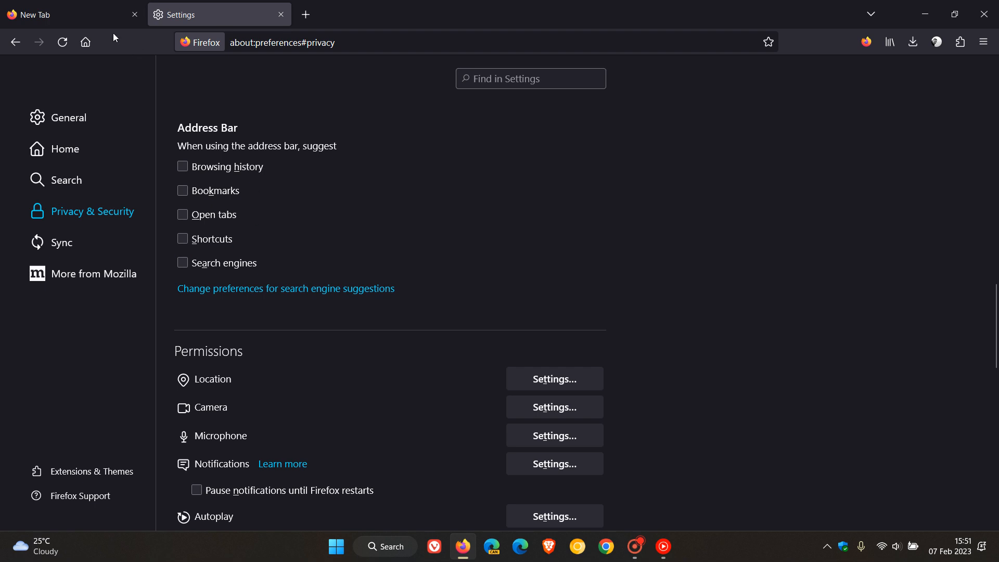
click(63, 14)
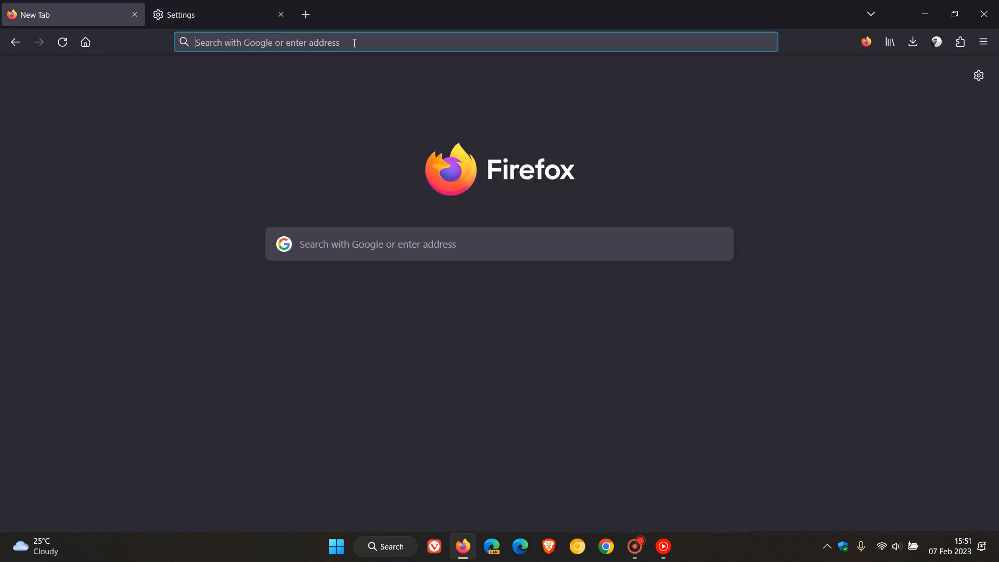
mouse_move(693, 160)
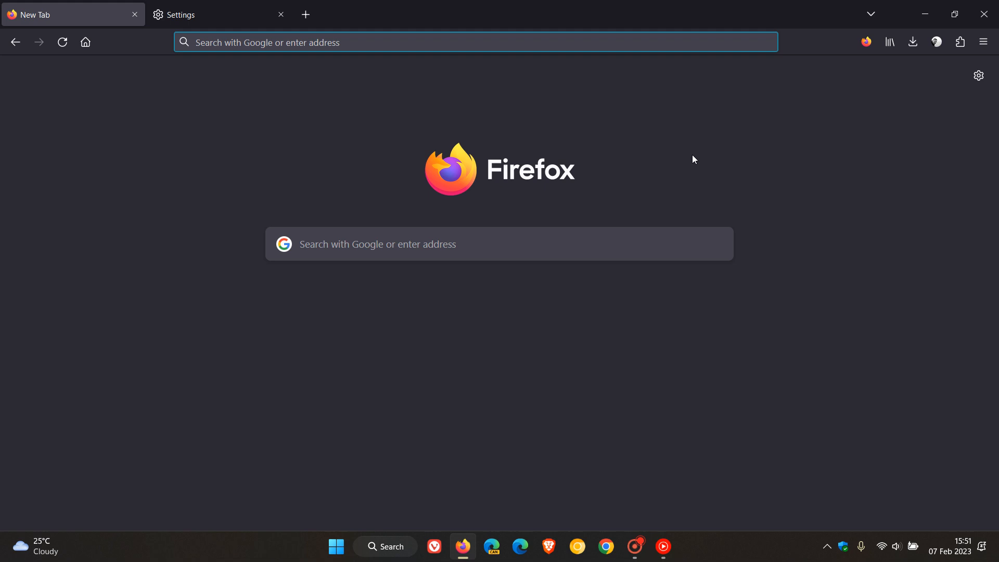
mouse_move(470, 126)
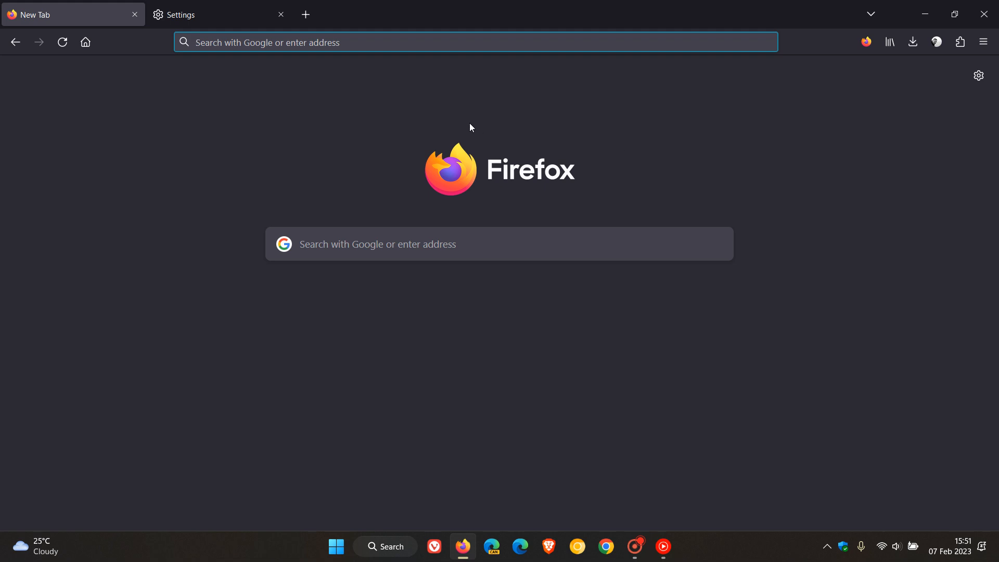
- Re-enable browsing history, bookmarks, open tabs, shortcuts and search engines, then return to New Tab
click(198, 14)
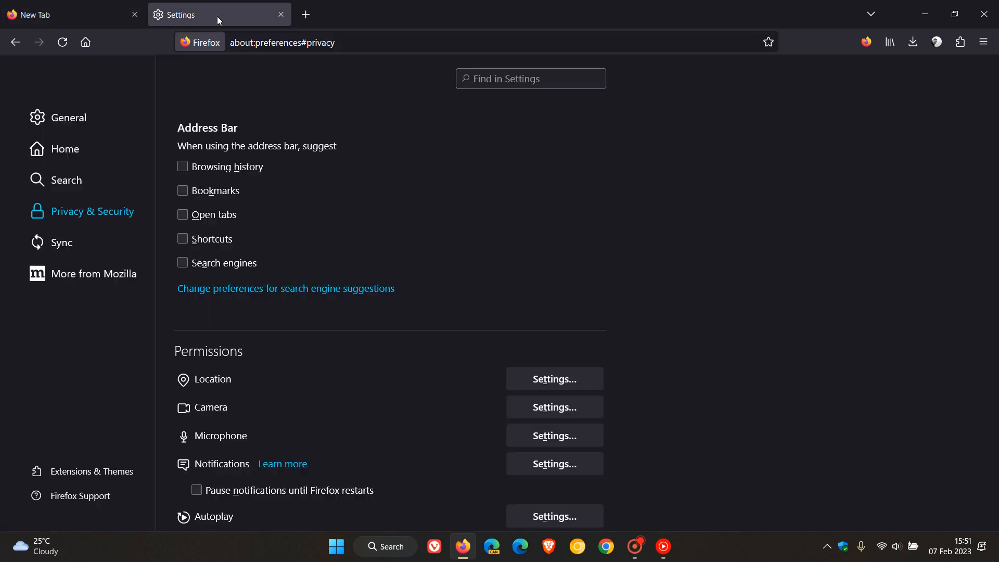
click(182, 167)
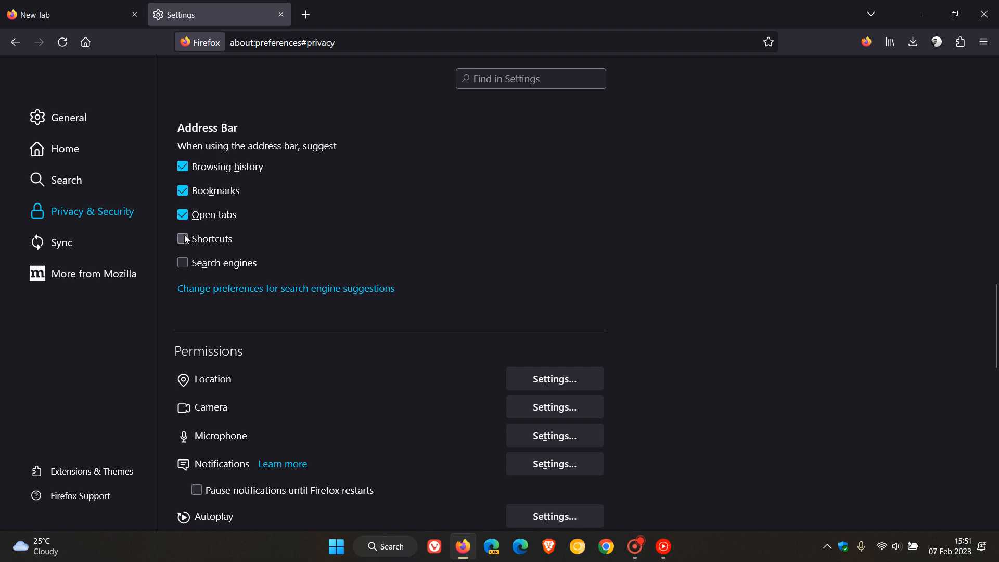
click(182, 238)
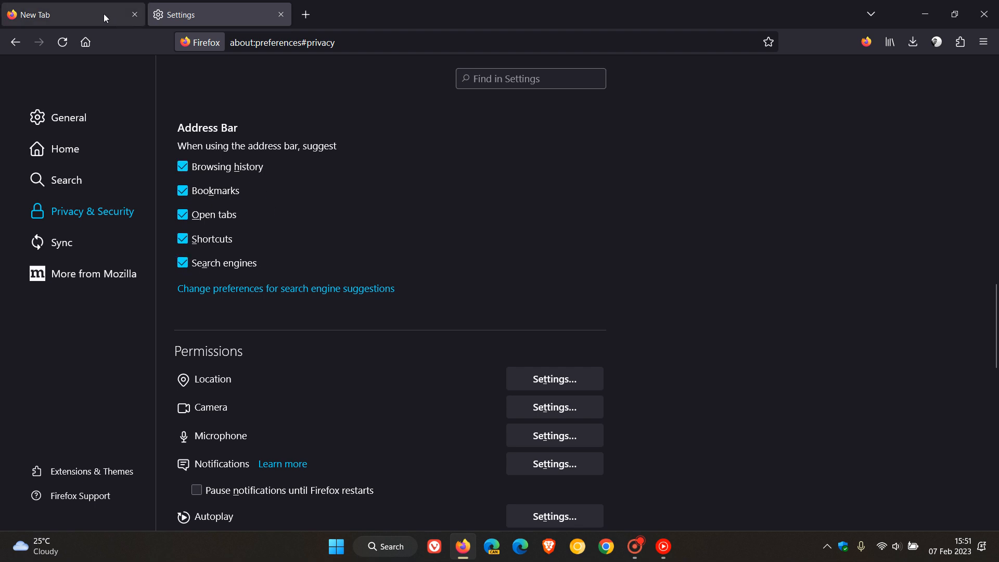
click(60, 13)
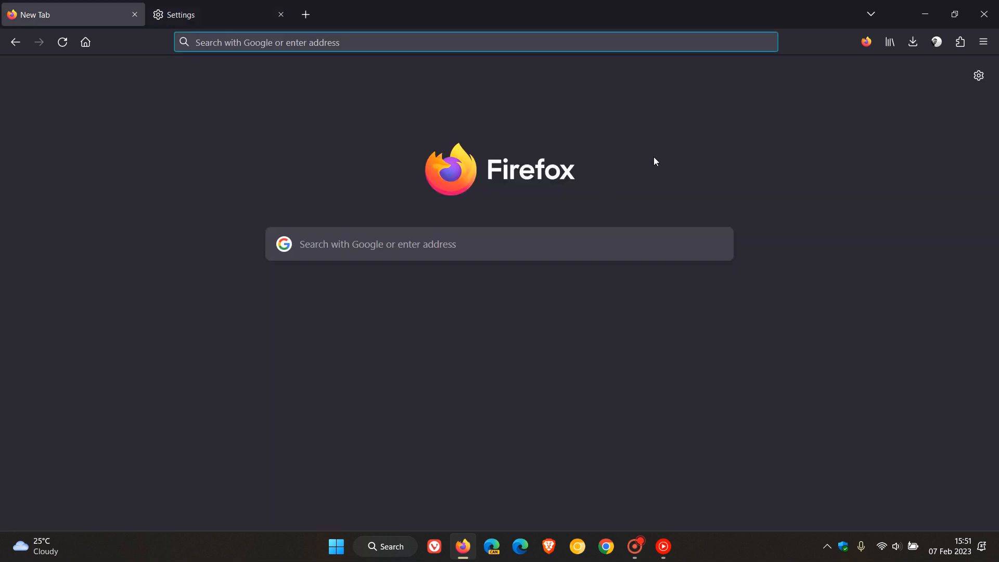
mouse_move(640, 163)
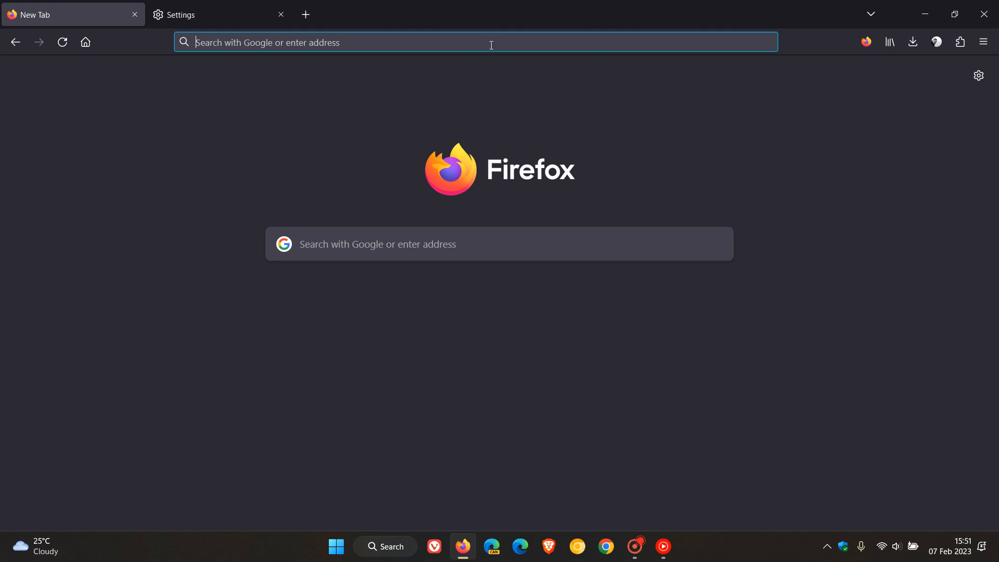
click(475, 42)
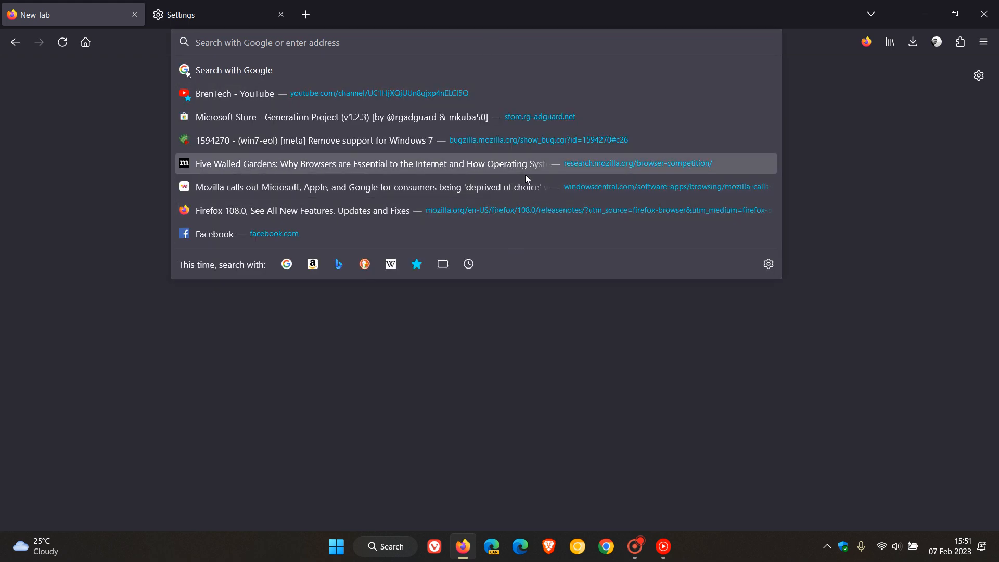
mouse_move(584, 336)
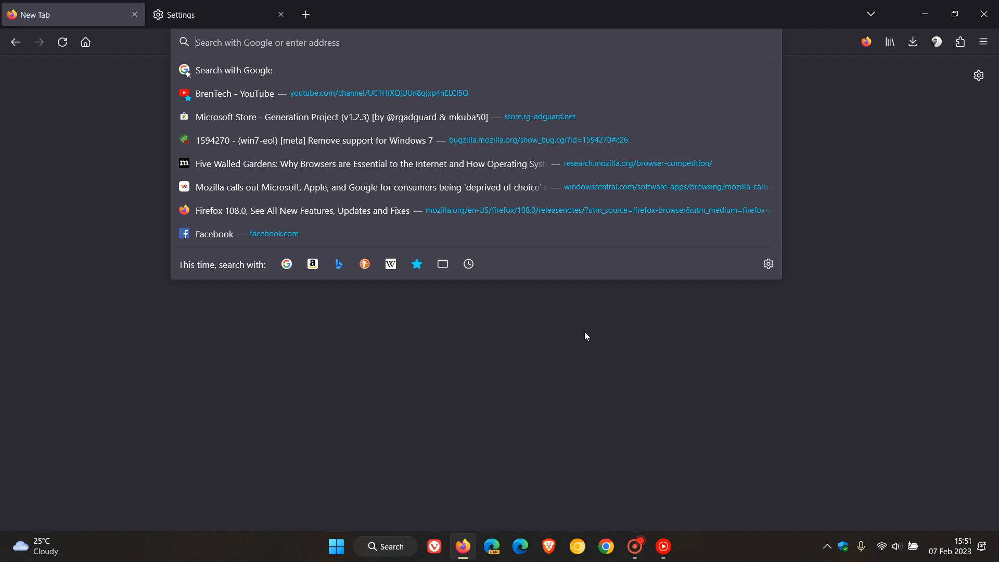
mouse_move(704, 210)
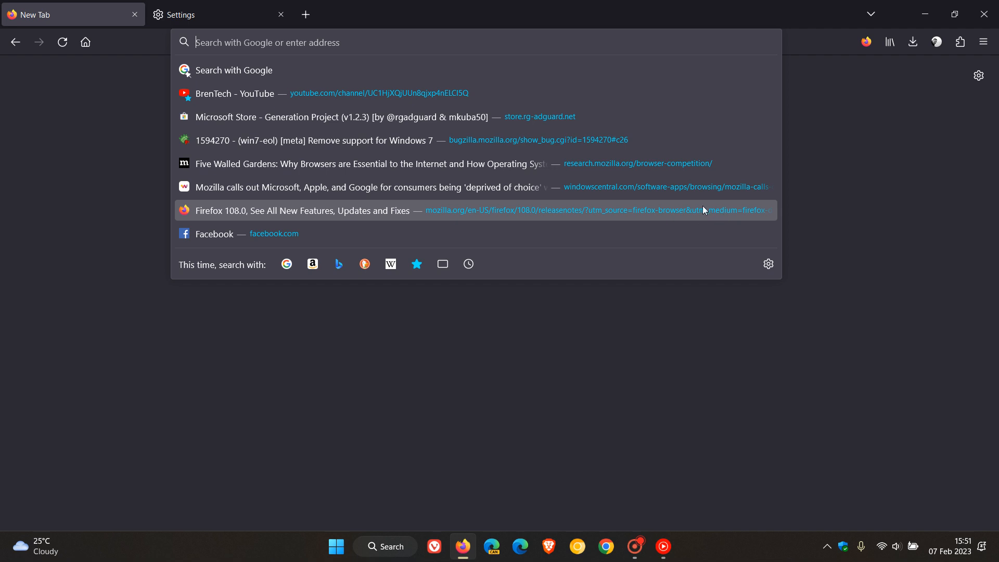
mouse_move(713, 212)
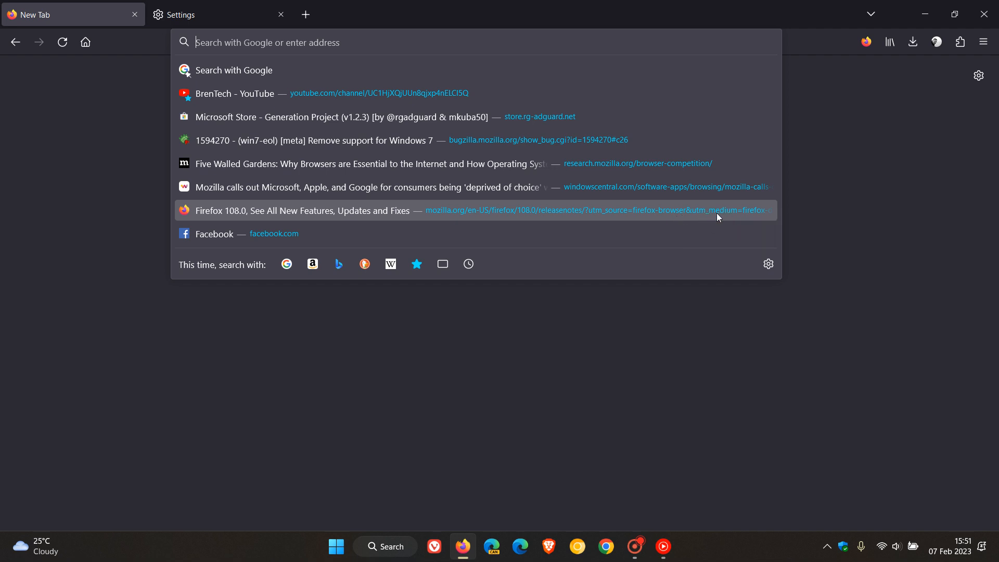
mouse_move(717, 211)
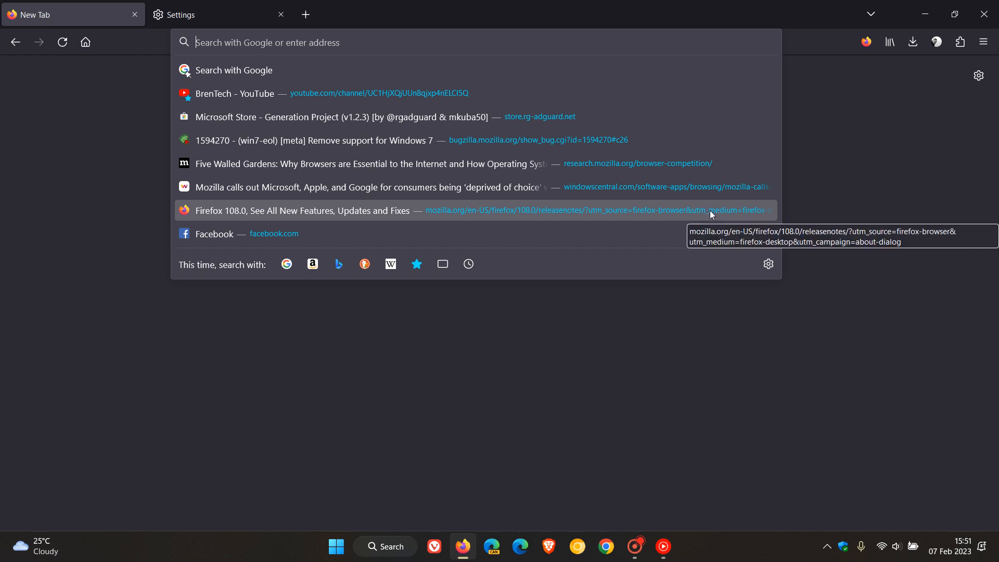
mouse_move(705, 217)
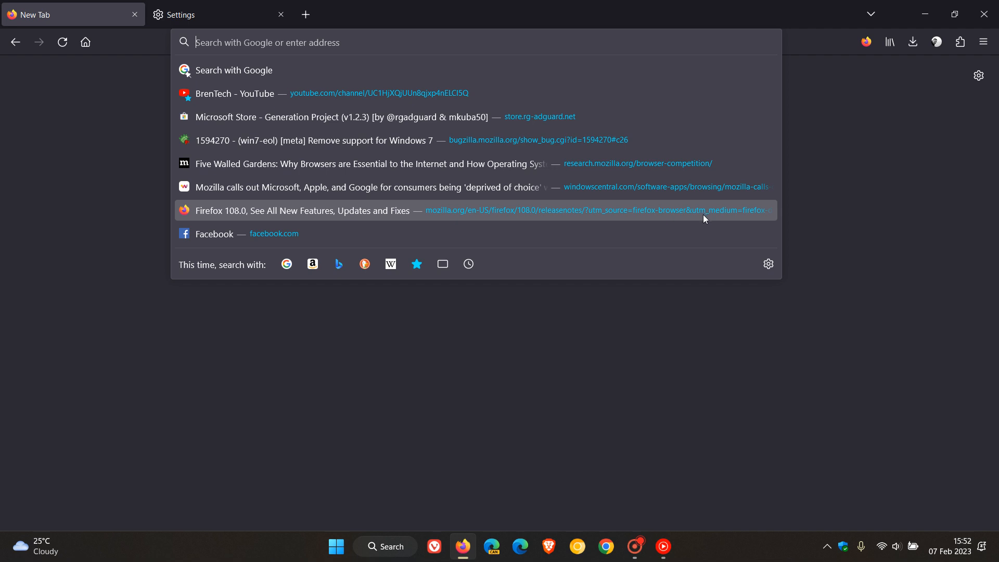
mouse_move(702, 210)
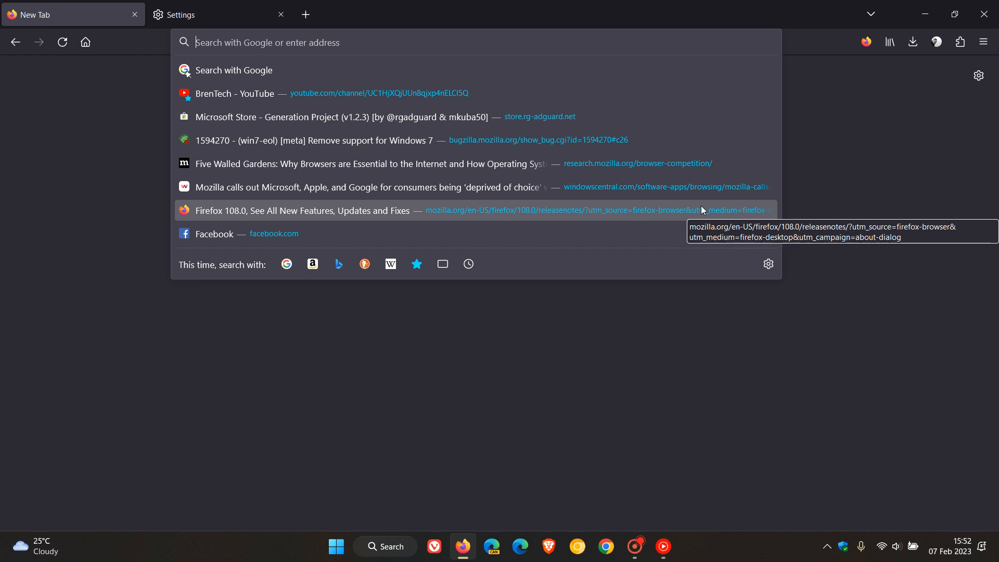
mouse_move(685, 354)
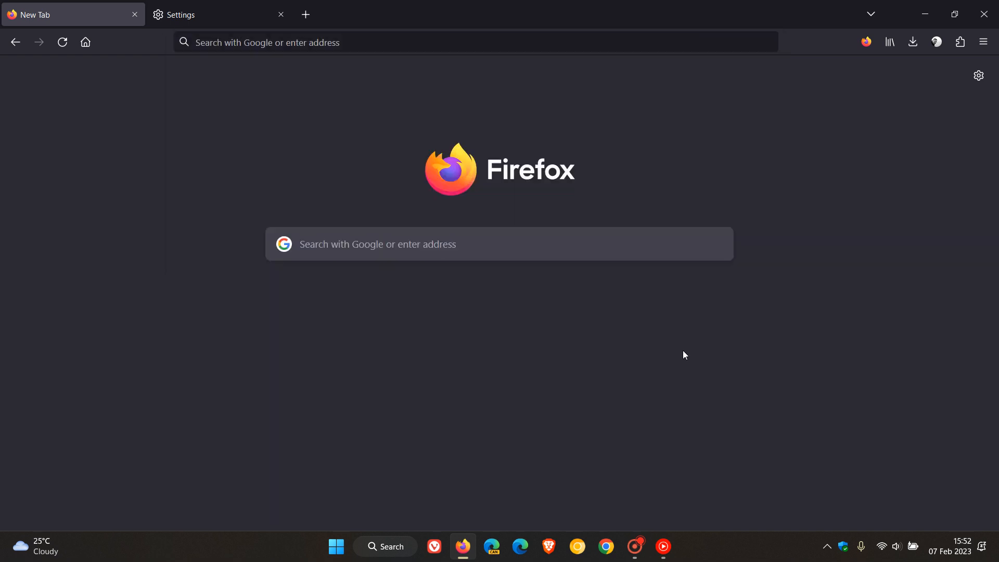
mouse_move(840, 181)
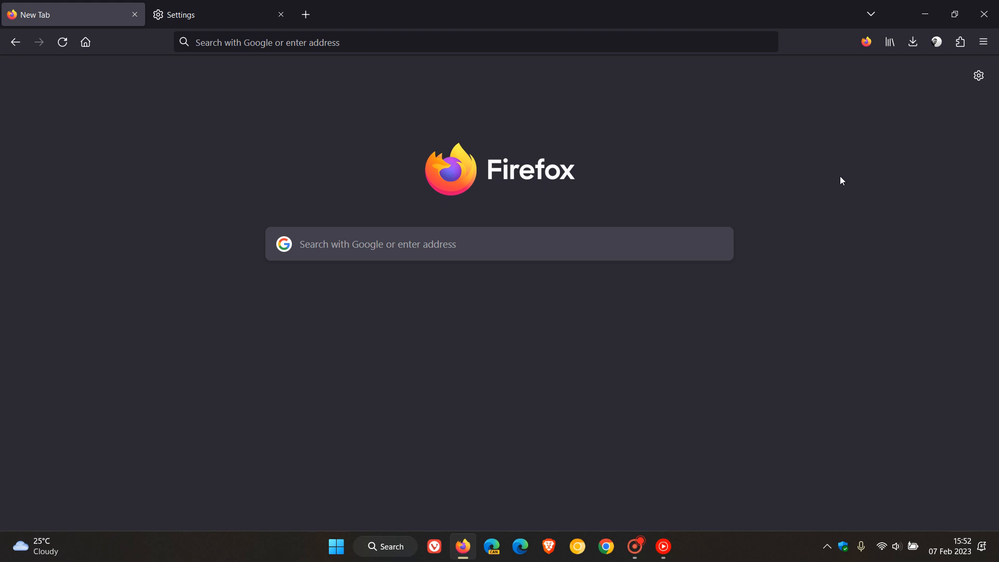
mouse_move(676, 355)
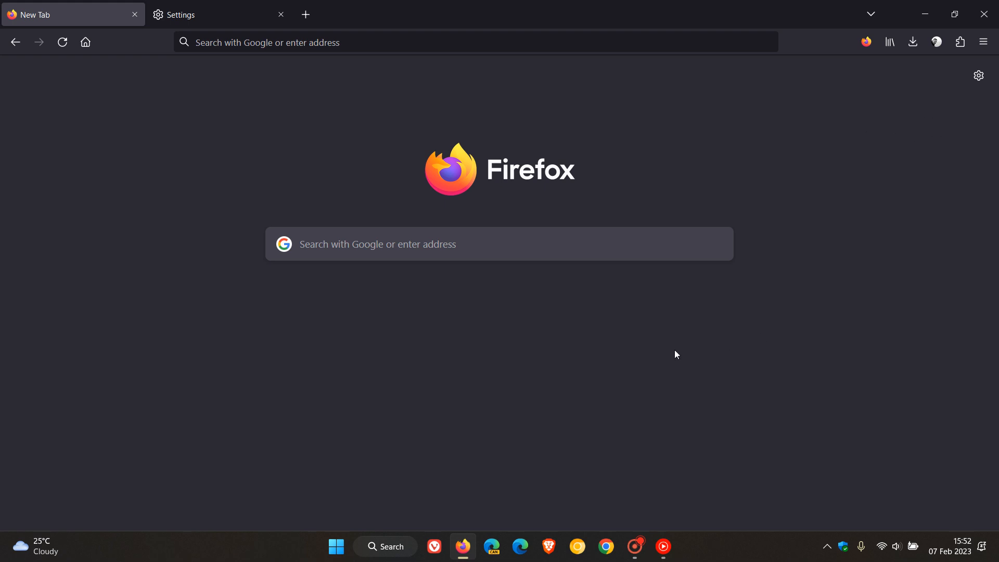
mouse_move(648, 186)
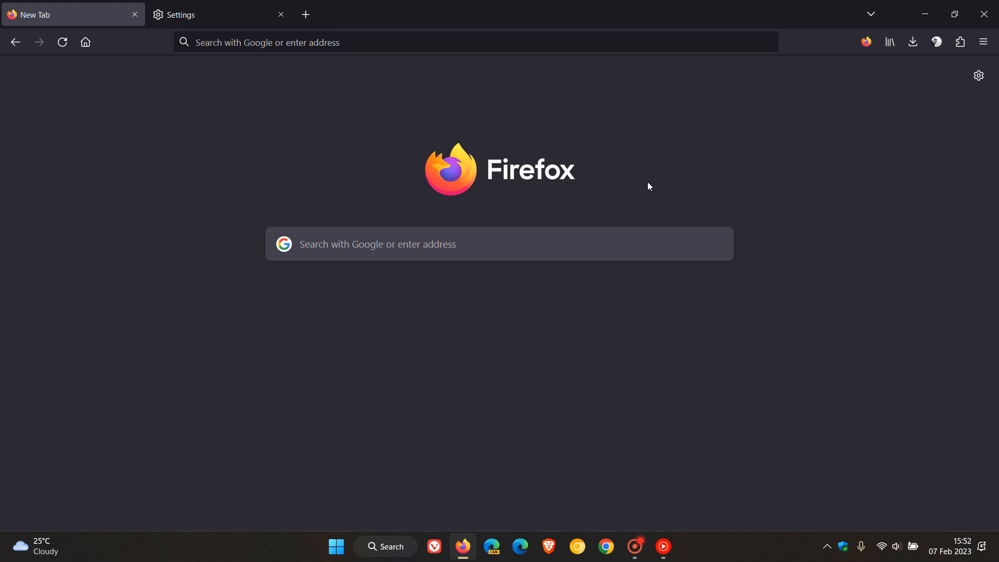
mouse_move(660, 196)
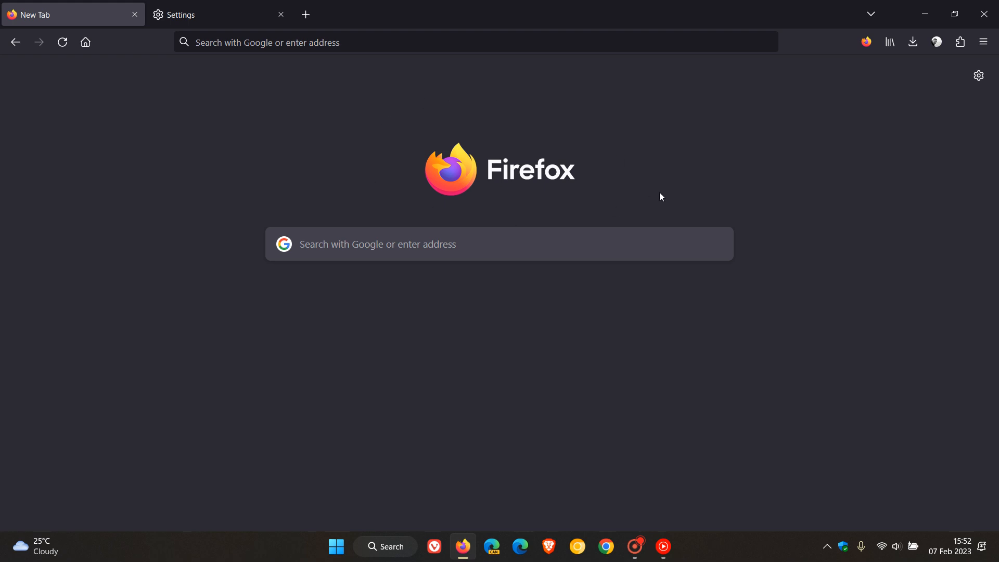
mouse_move(524, 88)
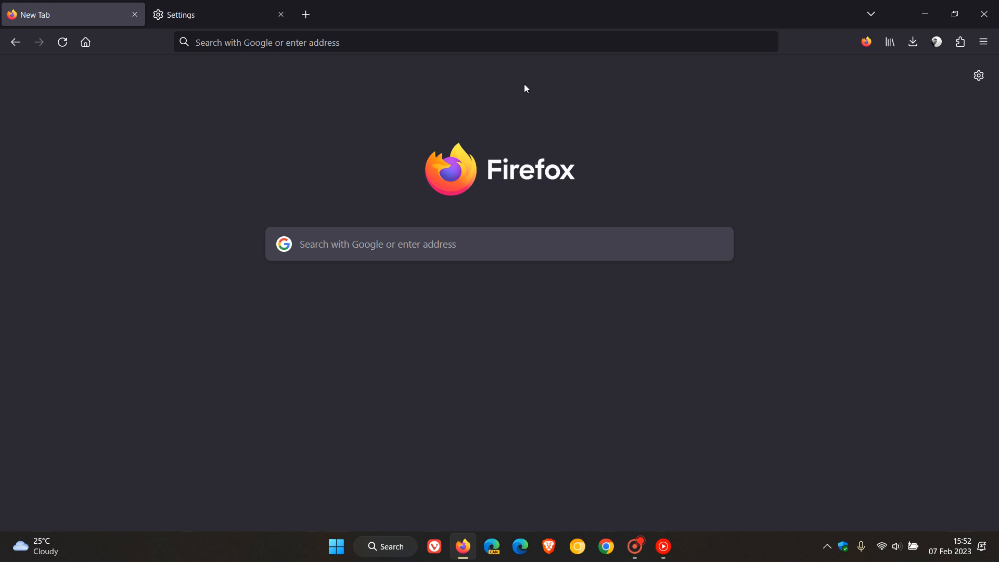
mouse_move(605, 124)
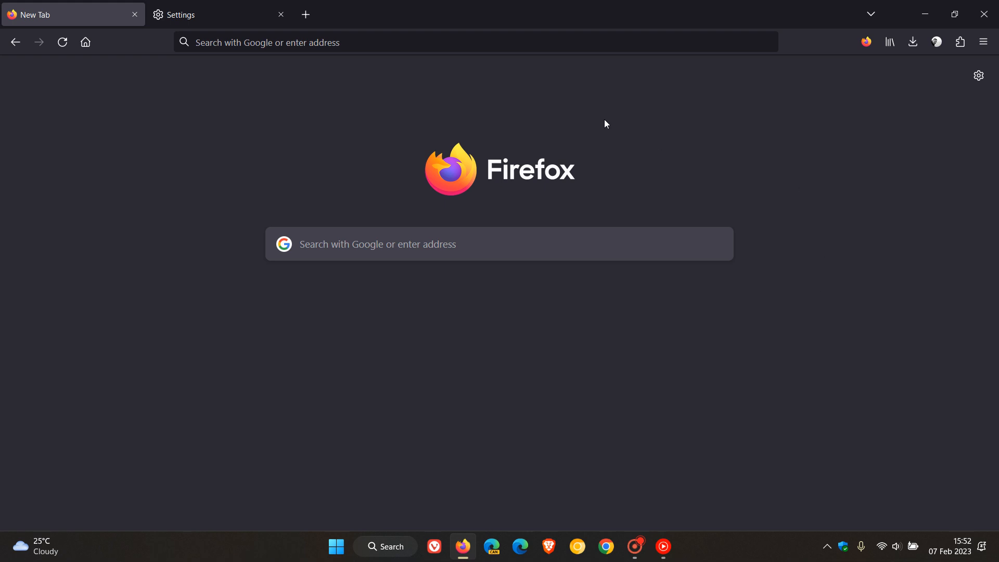